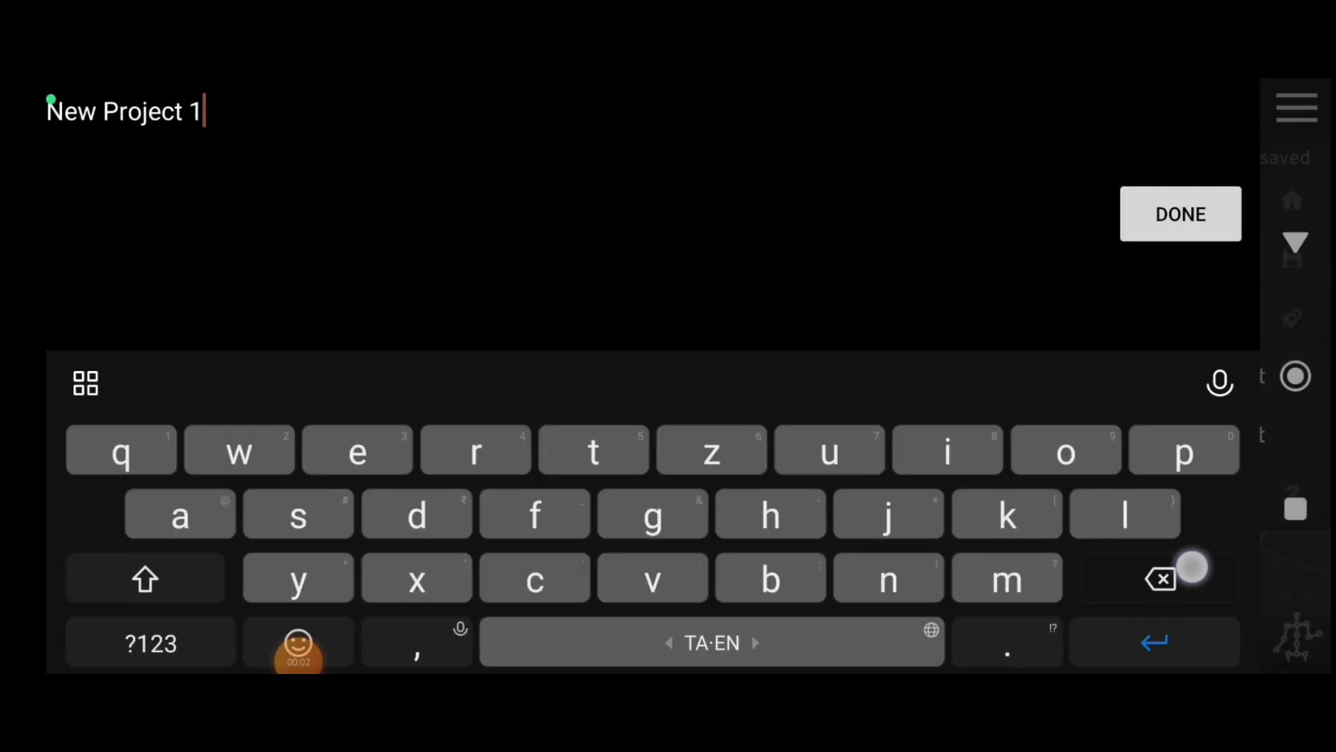
Rename the project to 'color glow eft' and add a cube to the empty scene
click(1159, 578)
text(color glow eft)
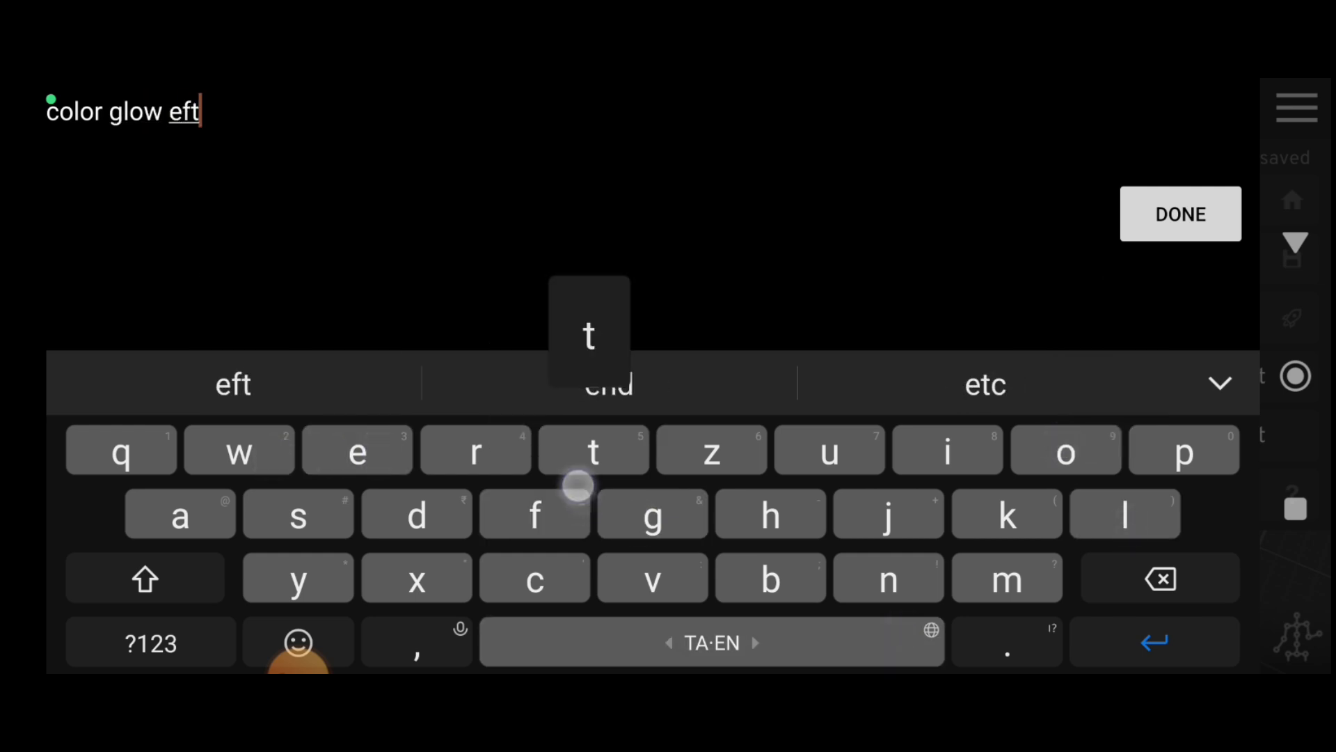
click(1179, 213)
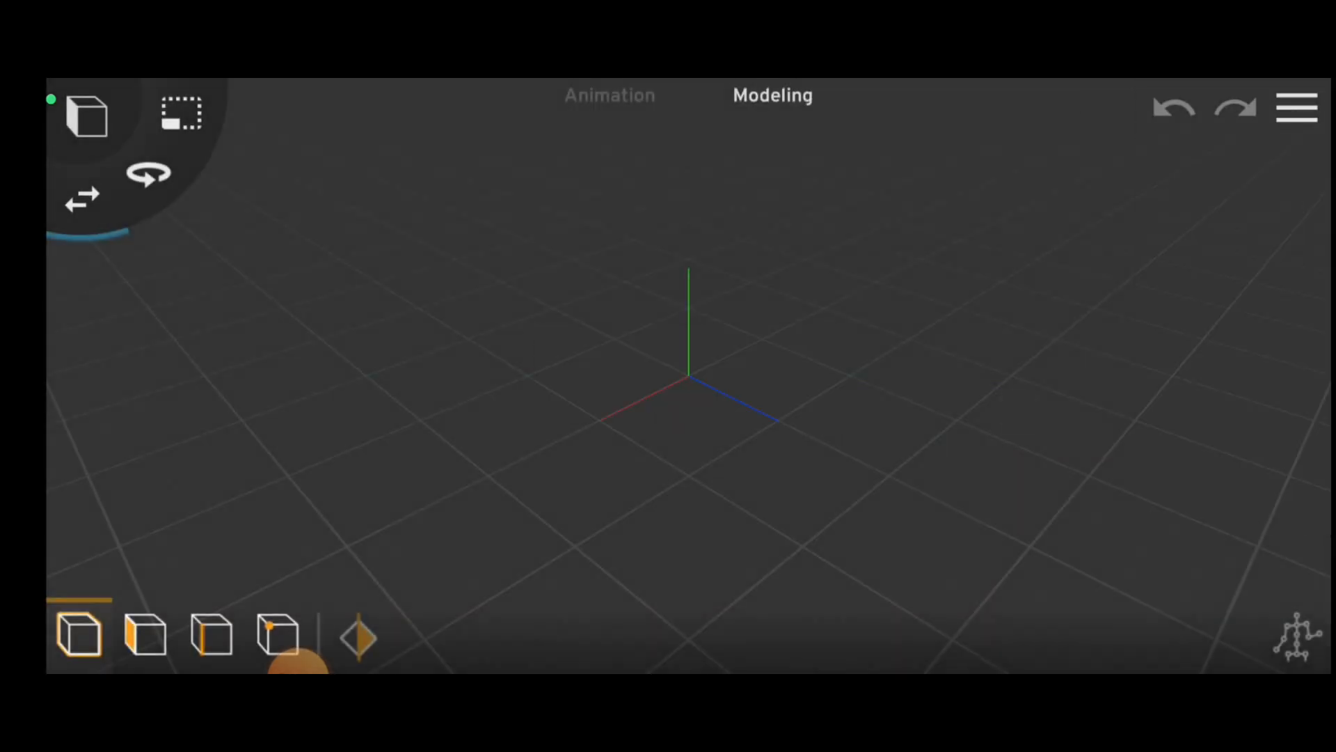
click(85, 115)
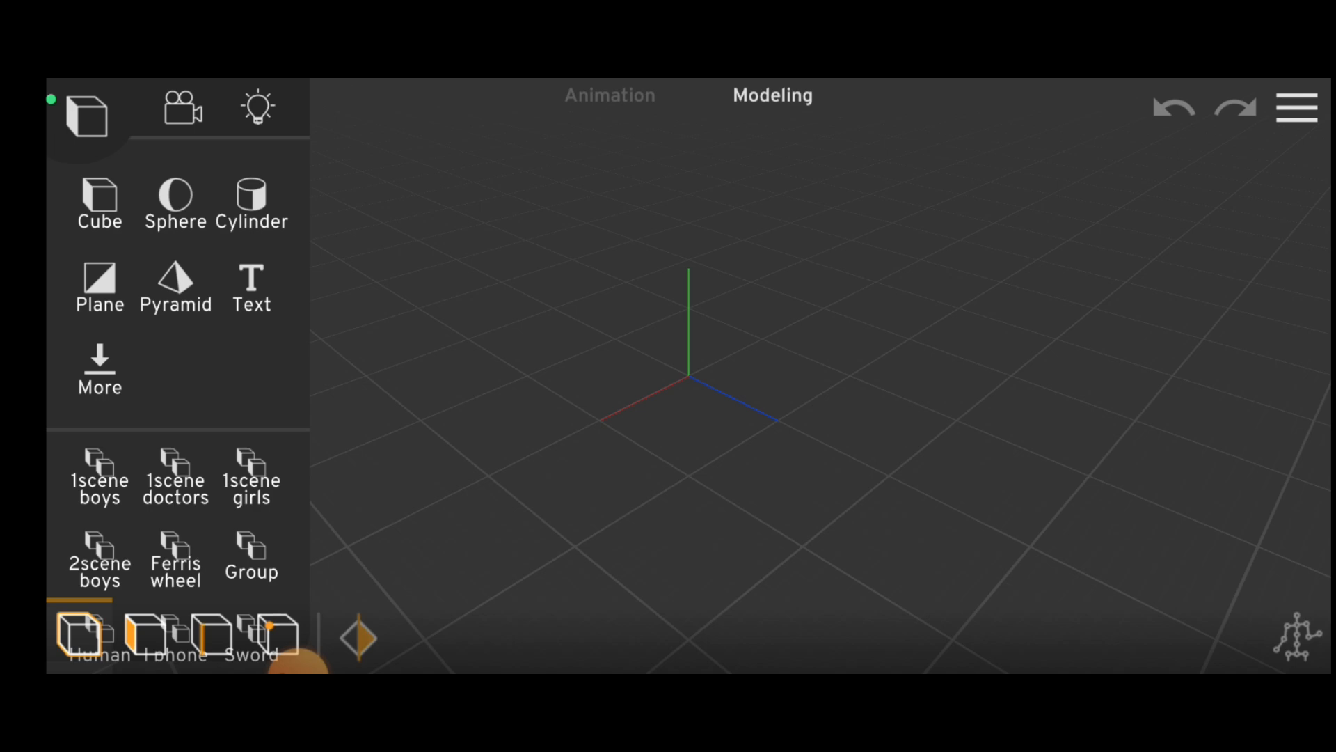
click(99, 202)
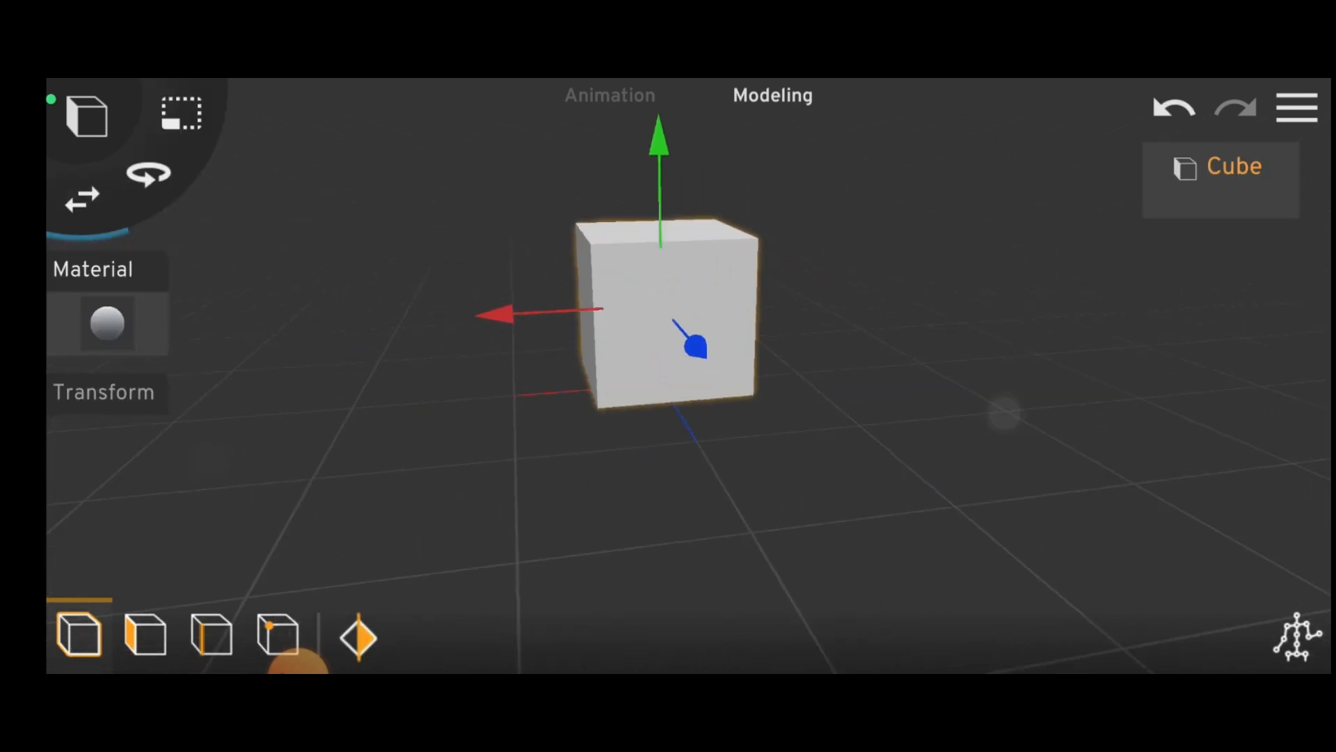
Give the cube's material specular -1.00 and smoothness 1.00
click(108, 324)
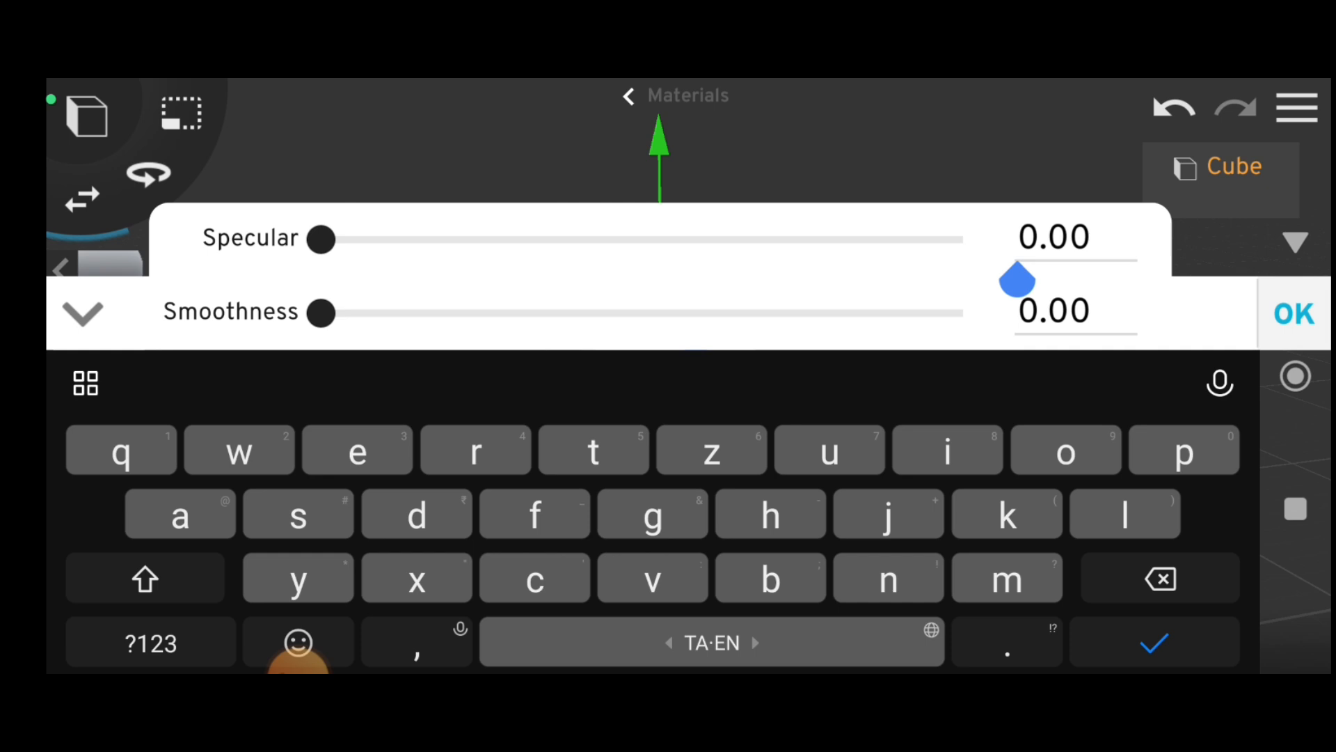
click(150, 643)
text(1)
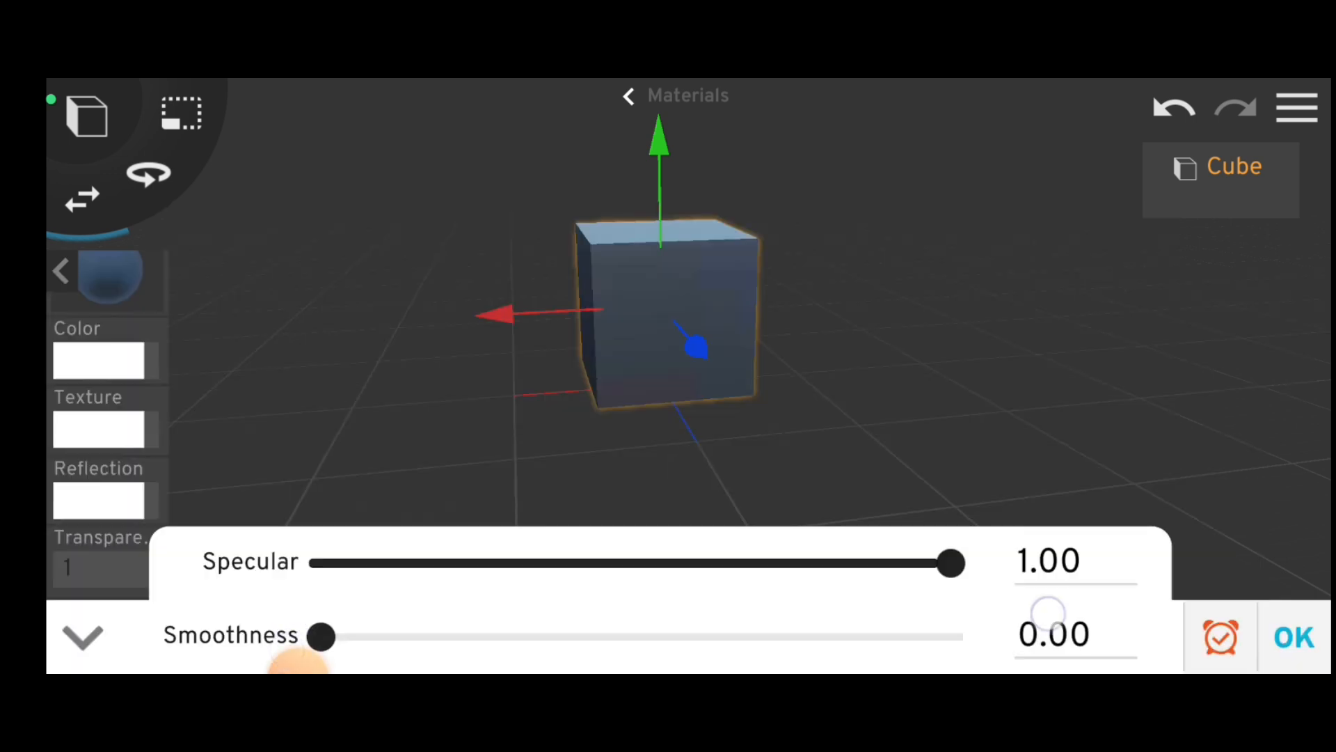
click(1073, 634)
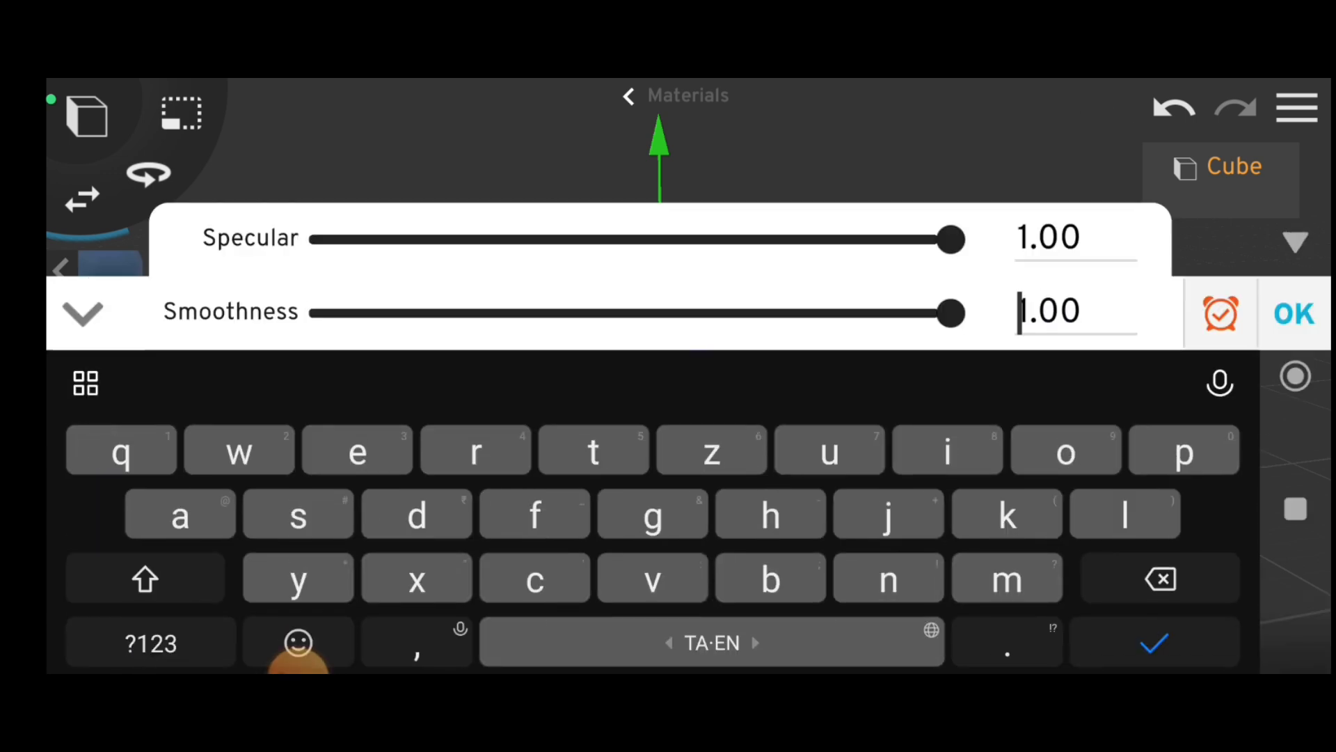
click(150, 643)
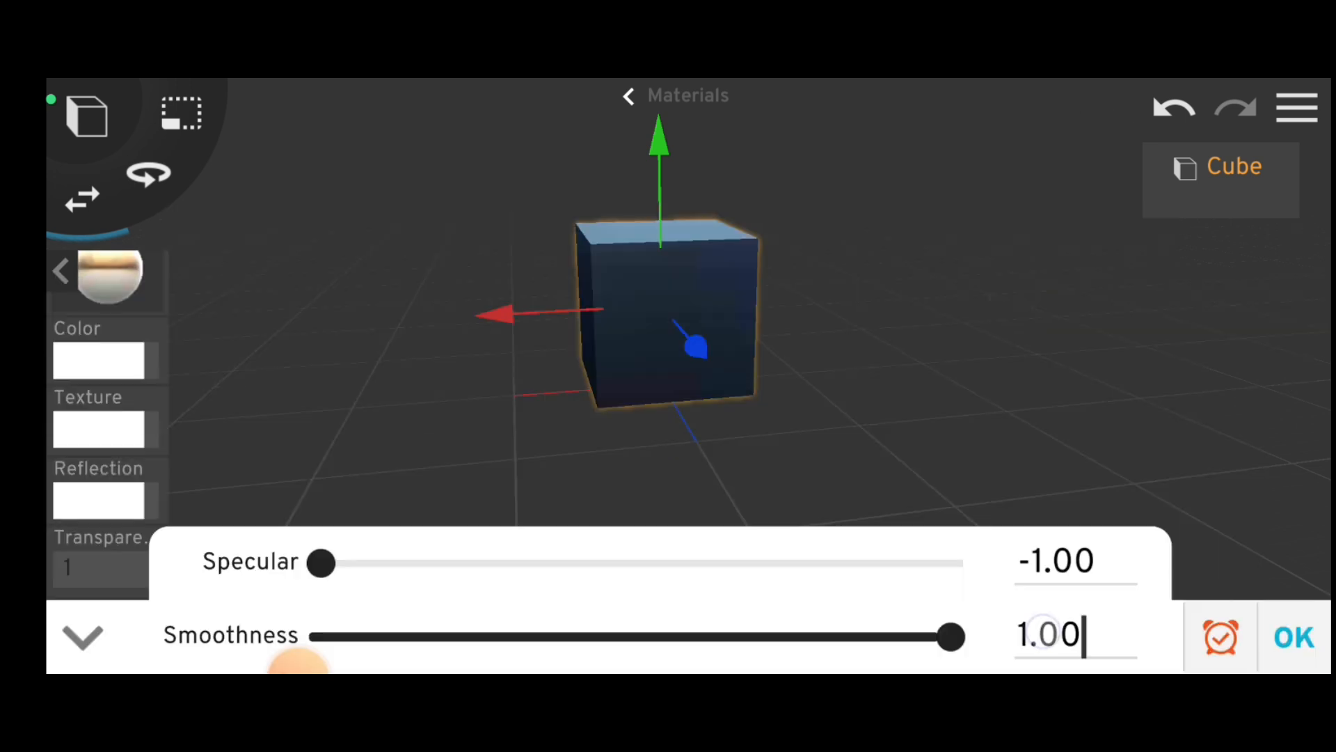
click(1048, 634)
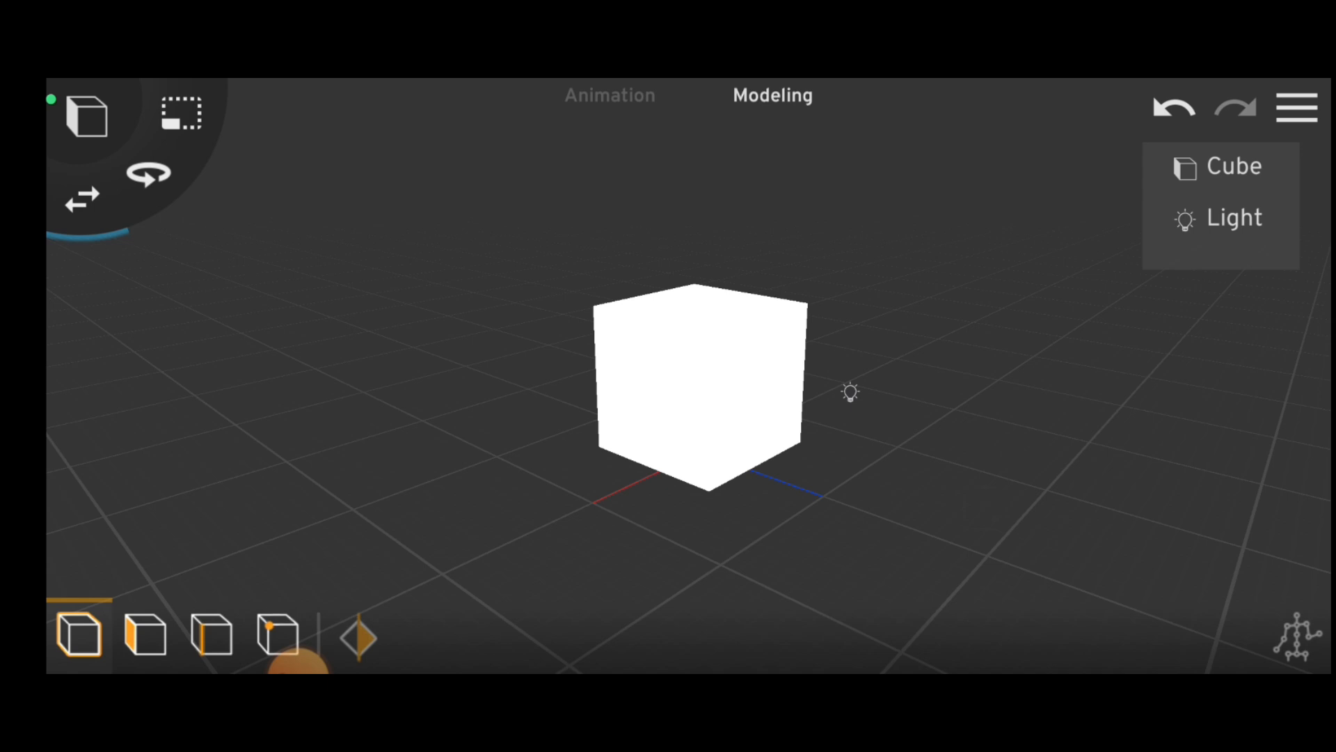
Add a light beside the cube so it glows bright white
click(1233, 217)
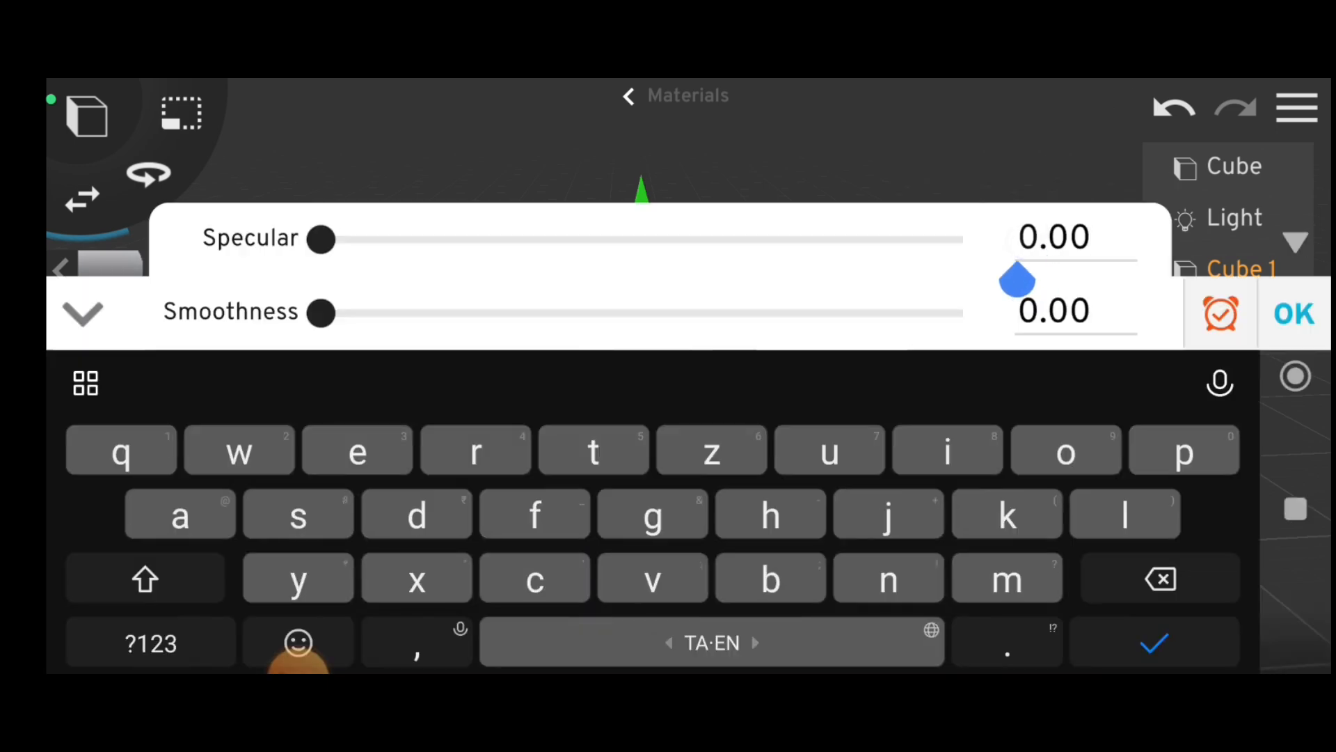
Set Cube 1's specular and smoothness to -1.00 and colour it red (FF0303)
click(1054, 236)
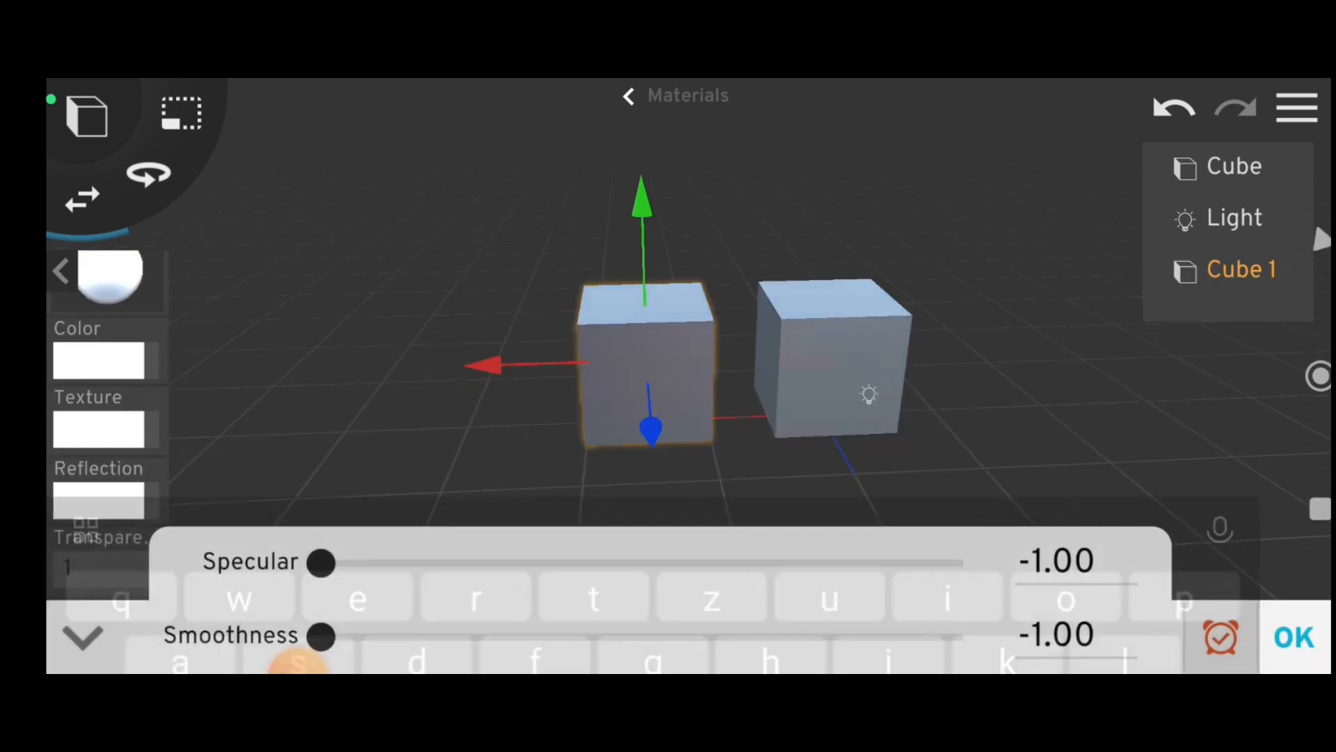
click(98, 360)
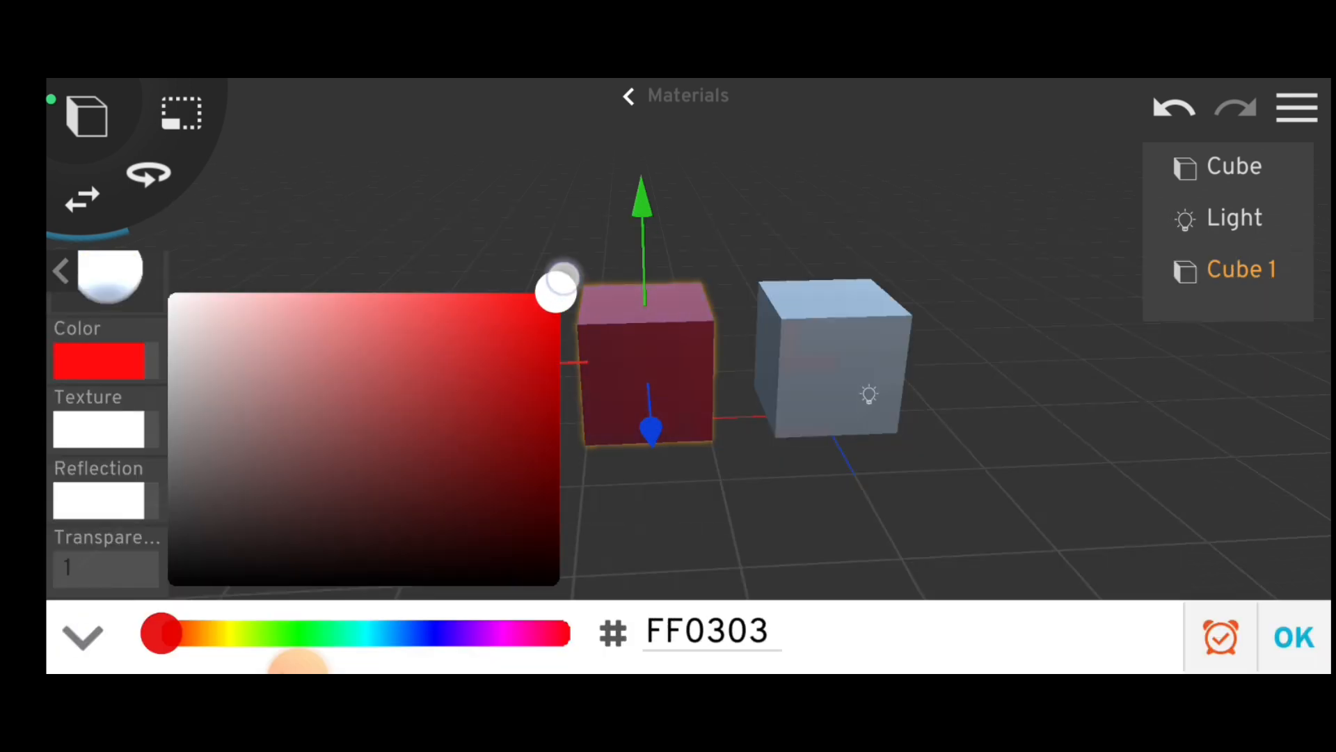
click(1295, 637)
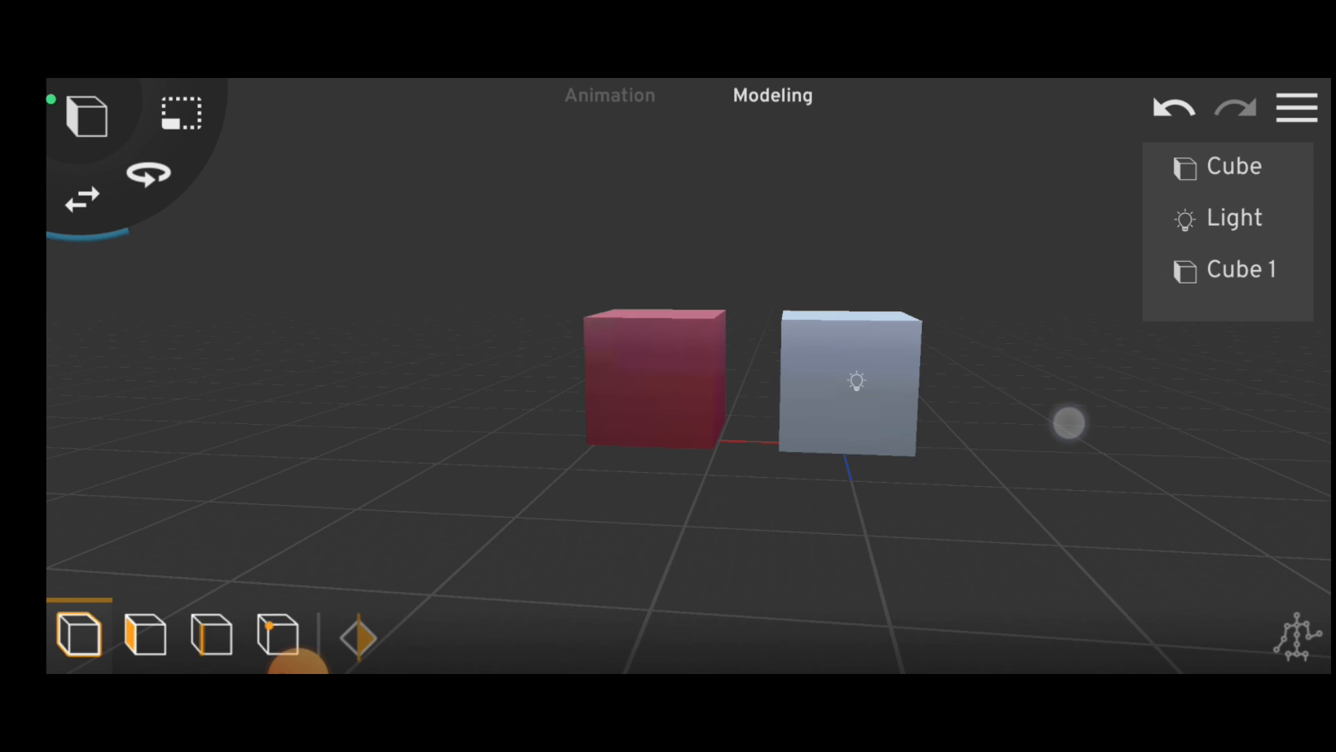